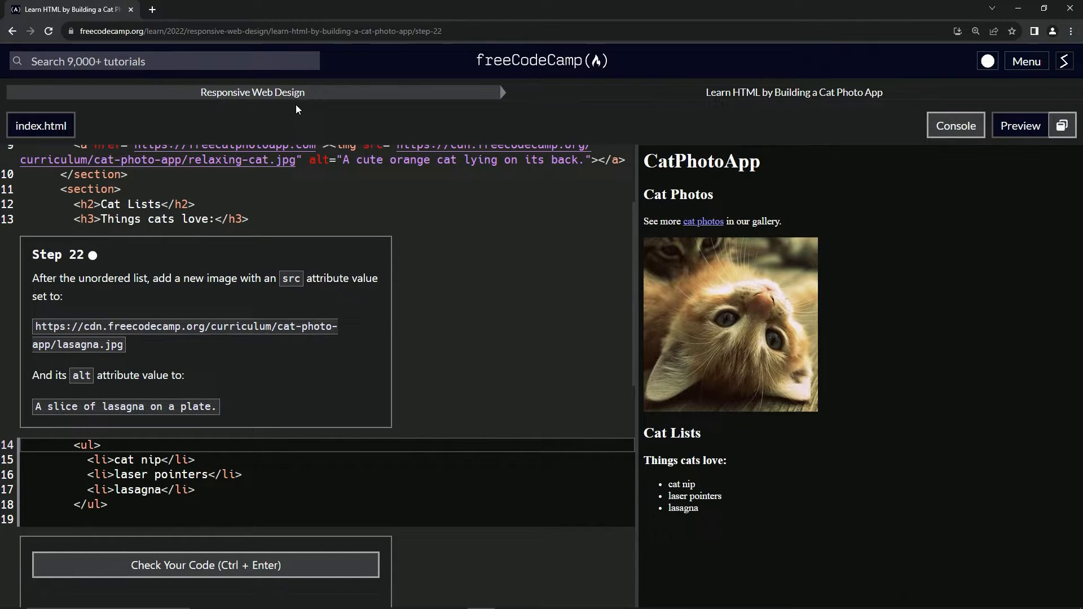
mouse_move(779, 104)
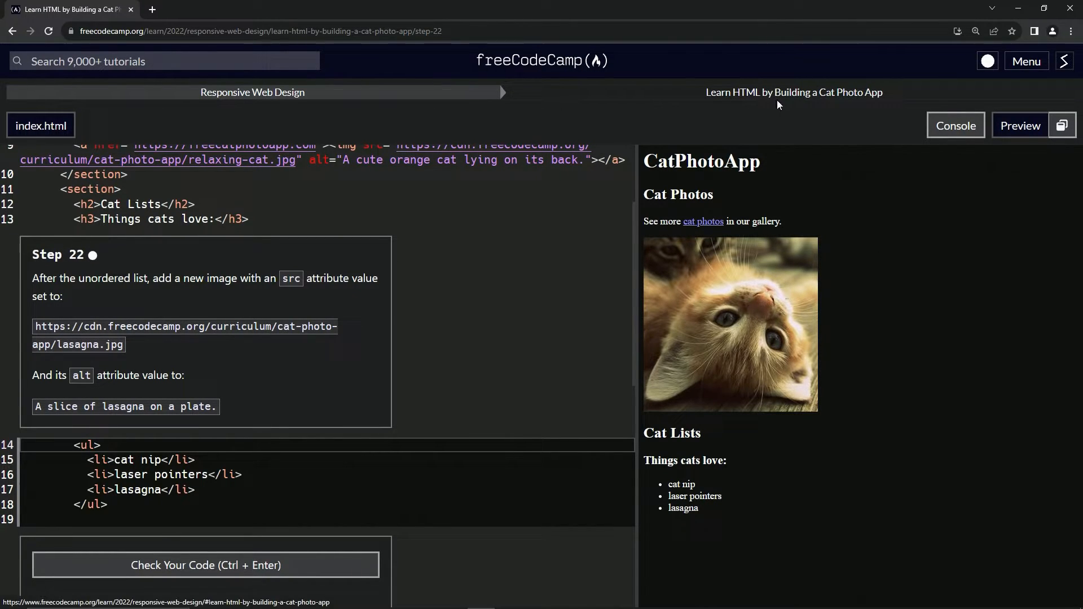
mouse_move(30, 270)
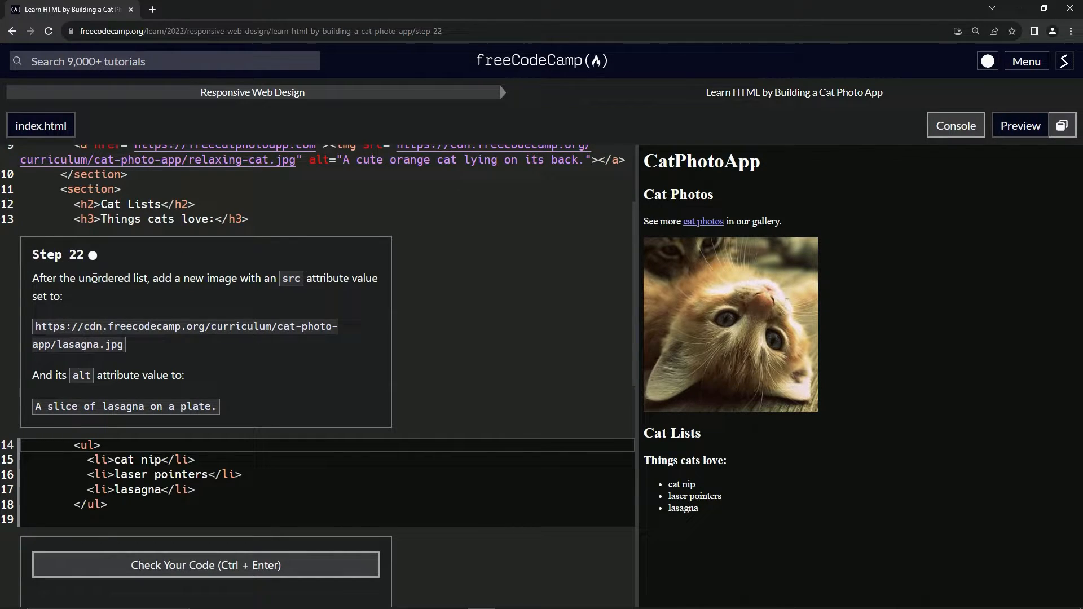
mouse_move(140, 292)
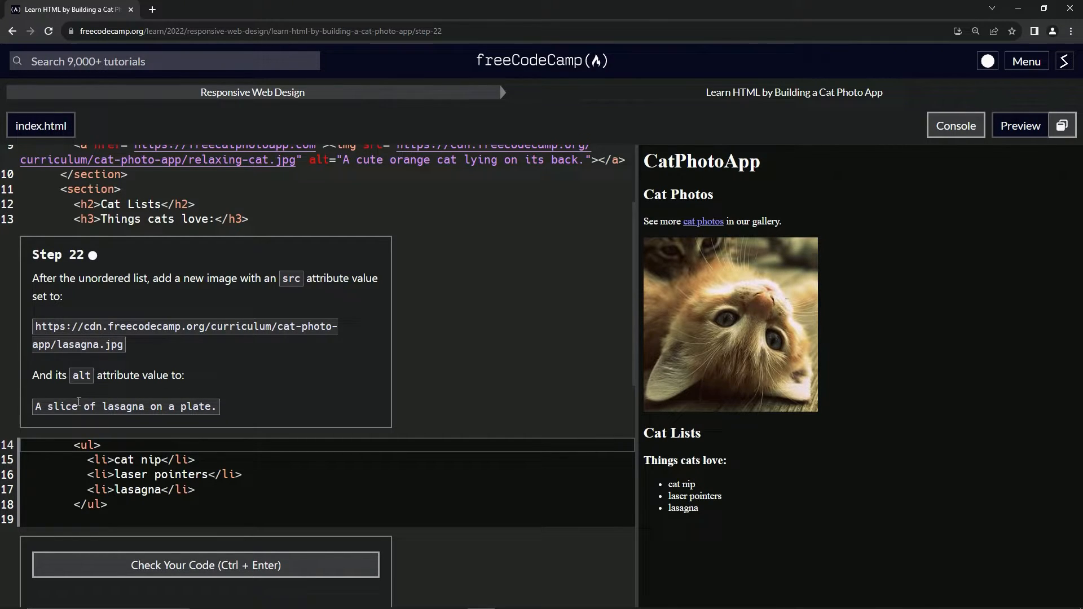
mouse_move(161, 403)
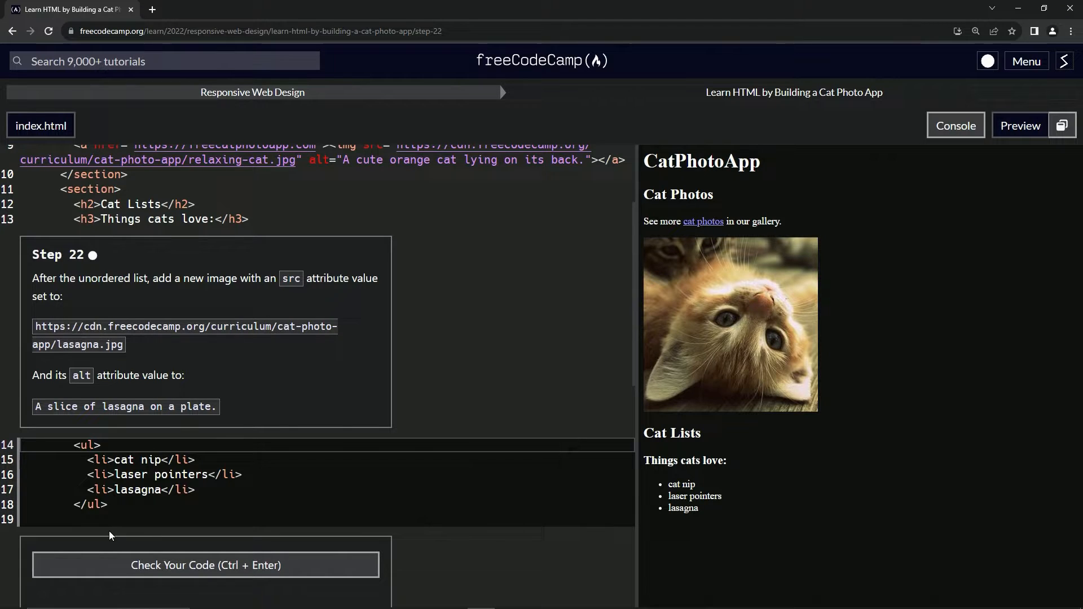
Step: Type an img tag after the list with src lasagna.jpg from the freeCodeCamp CDN and empty alt
text(<)
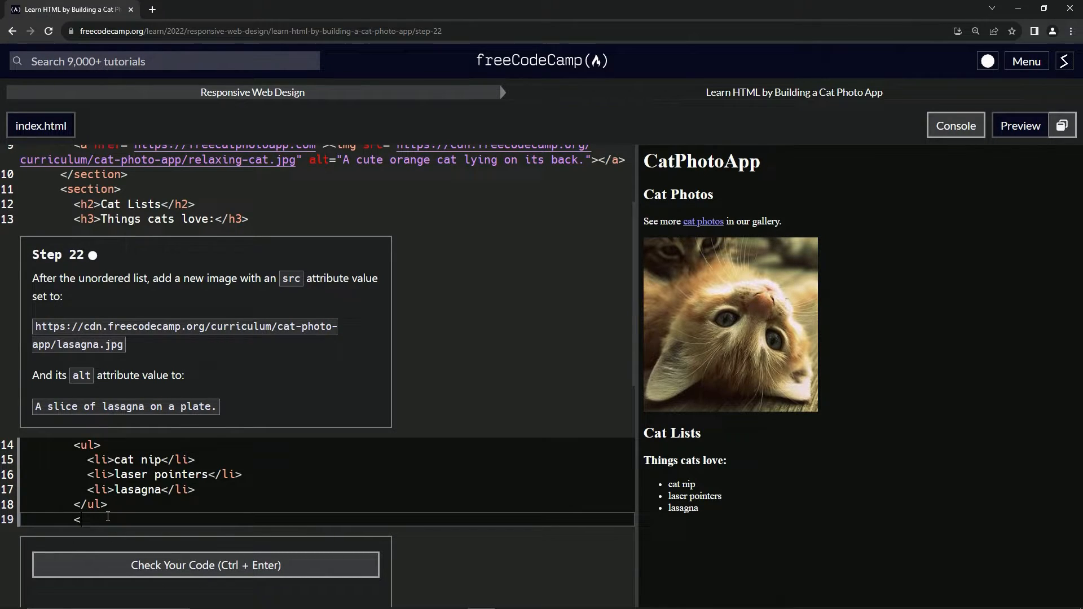
text(img src=''>)
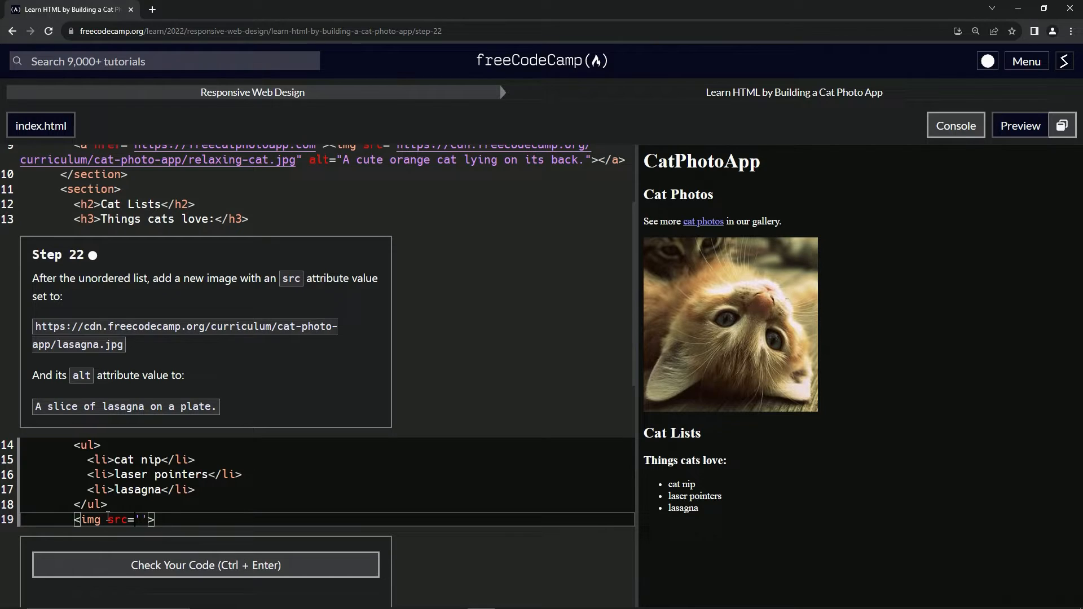
text(al)
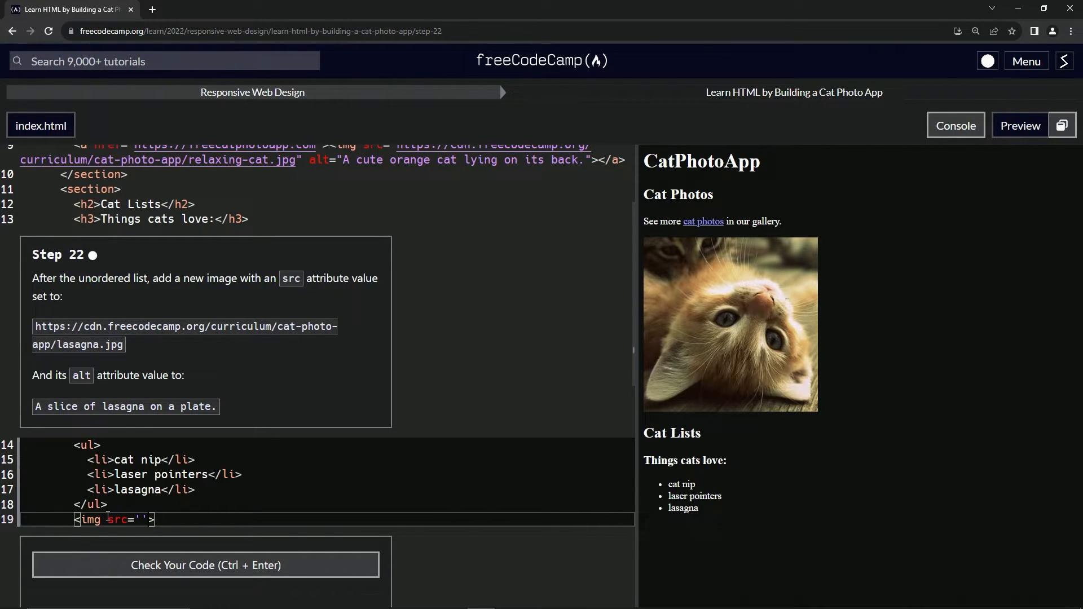
text(al)
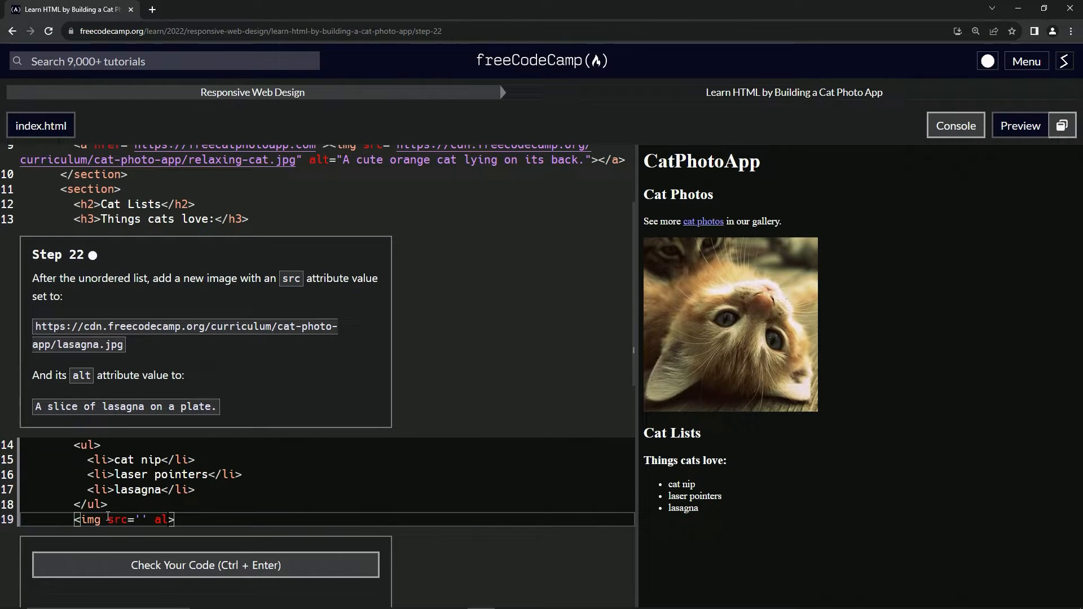
text(alt='')
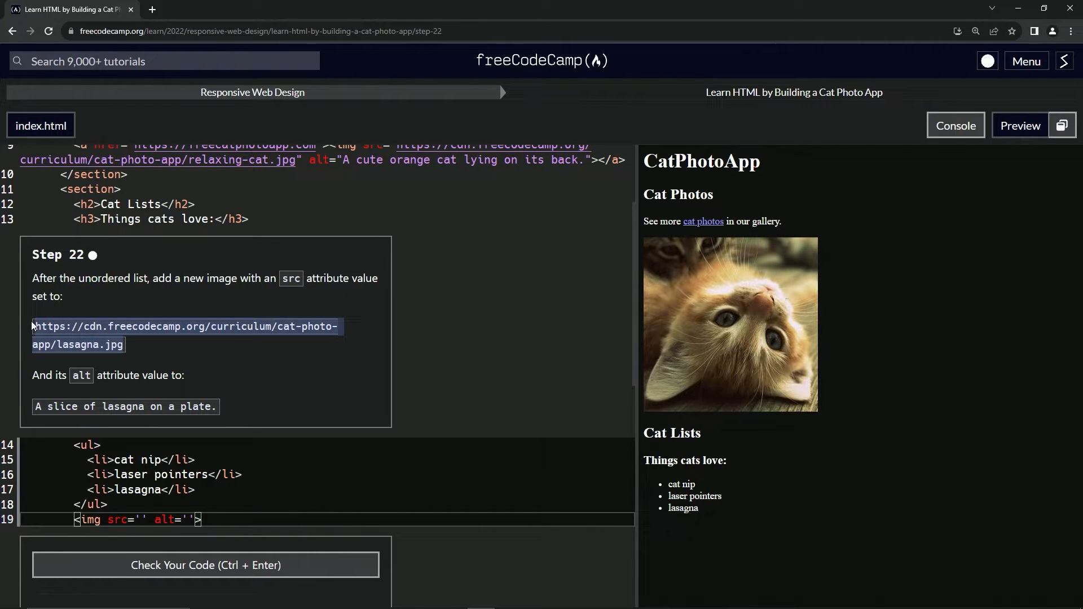
text(https://cdn.freecodecamp.org/curriculum/cat-photo-app/lasagna.jpg)
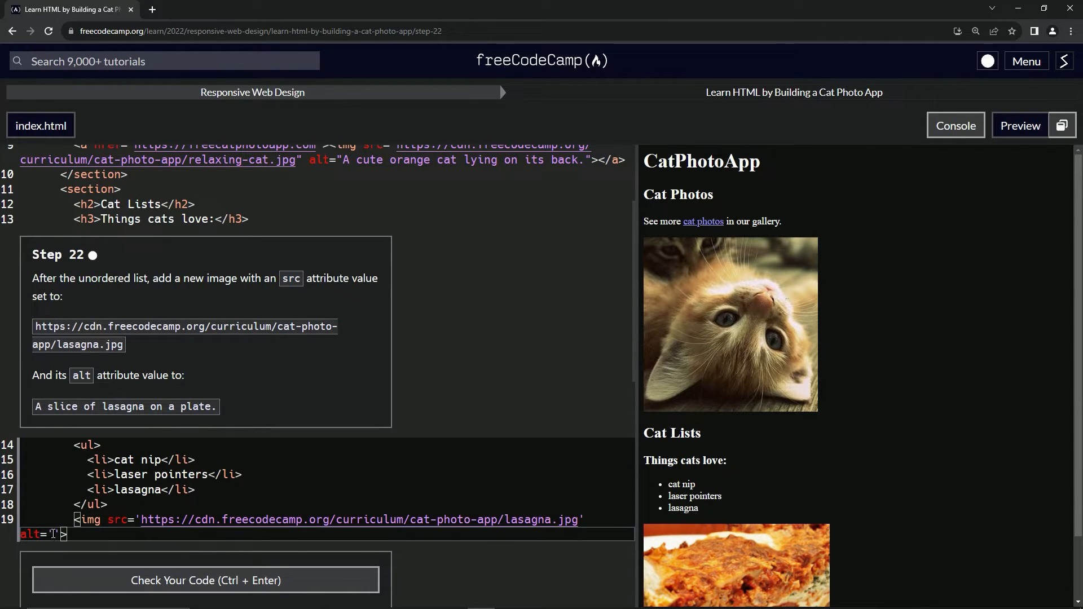
Step: Fill the img alt attribute with 'A slice of lasagna on a plate.'
text(A)
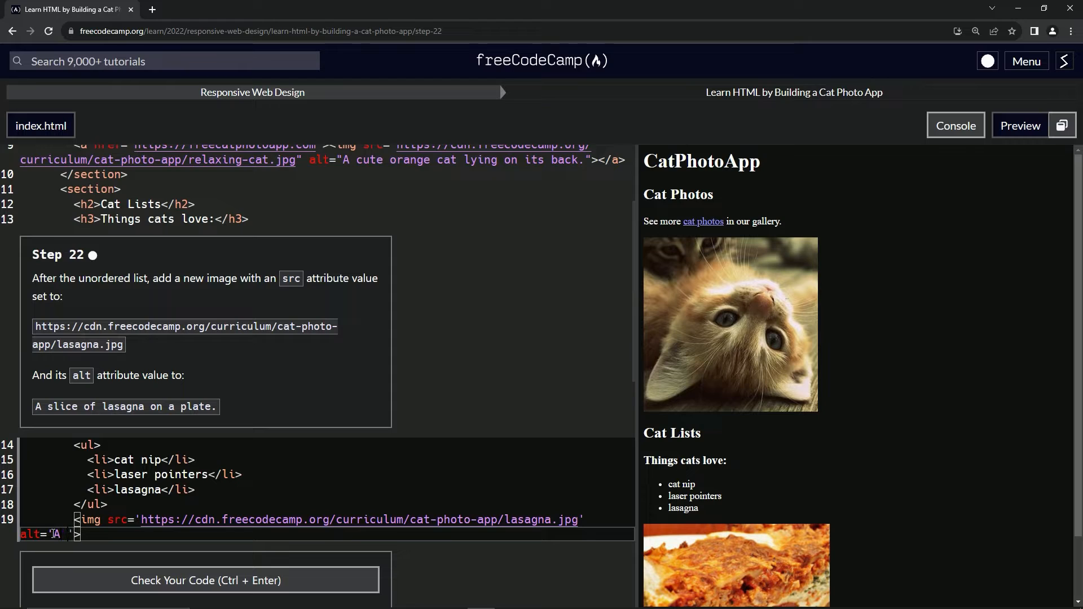
text(sku)
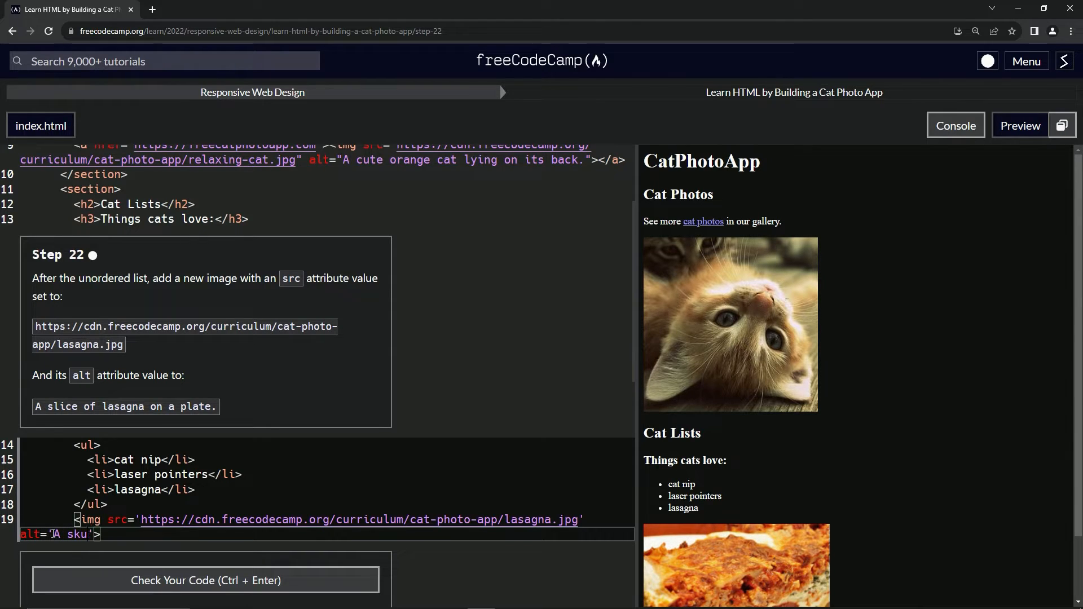
text(slice of)
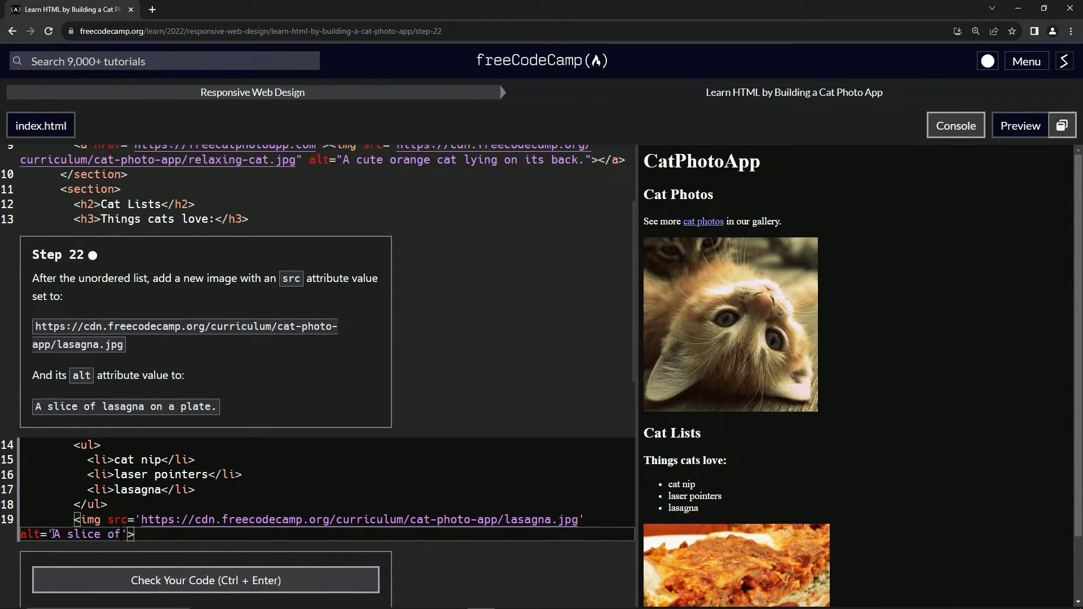
text(lasagna on a plate.)
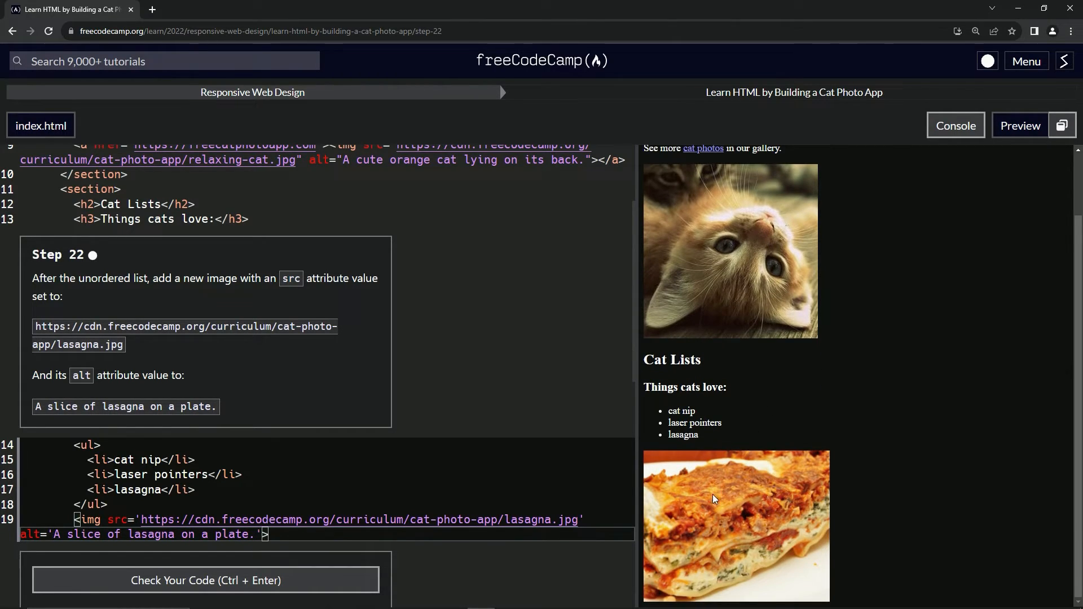
mouse_move(732, 501)
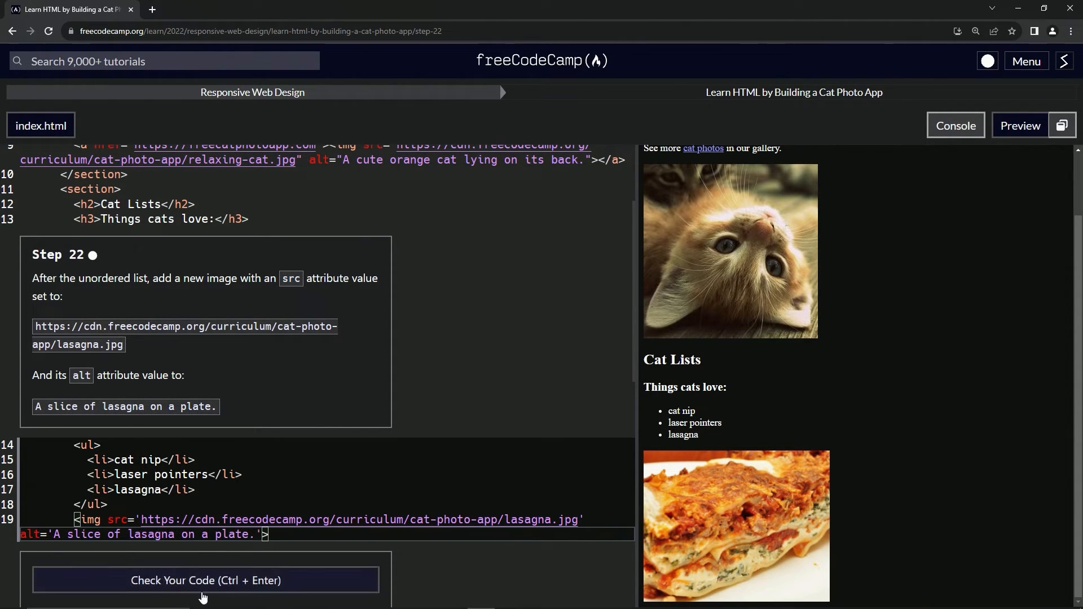
Step: Check the step 22 code, submit it, and continue to step 23
click(206, 581)
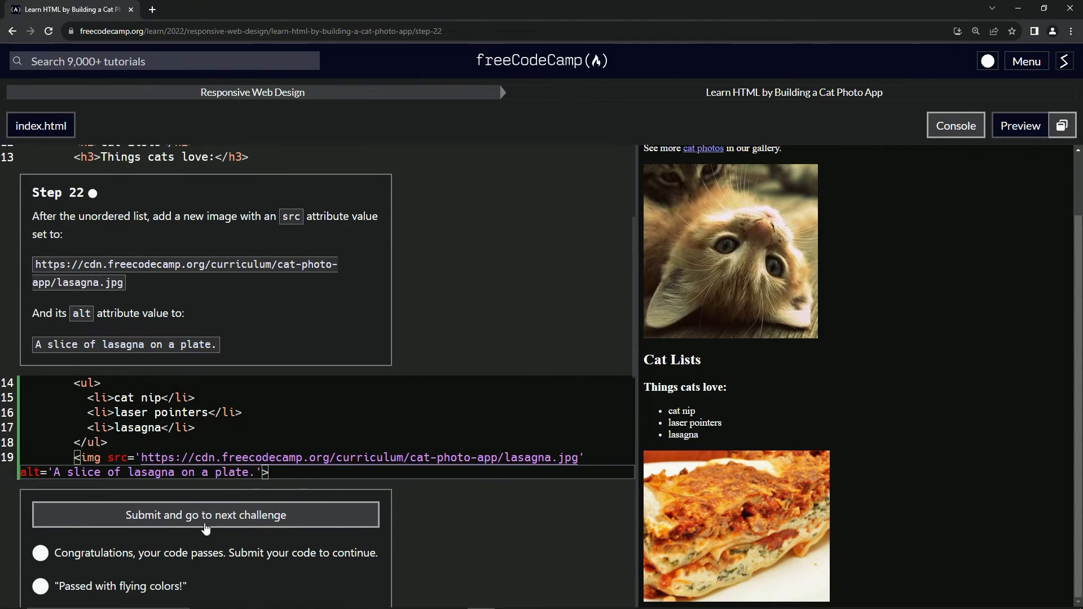
click(204, 514)
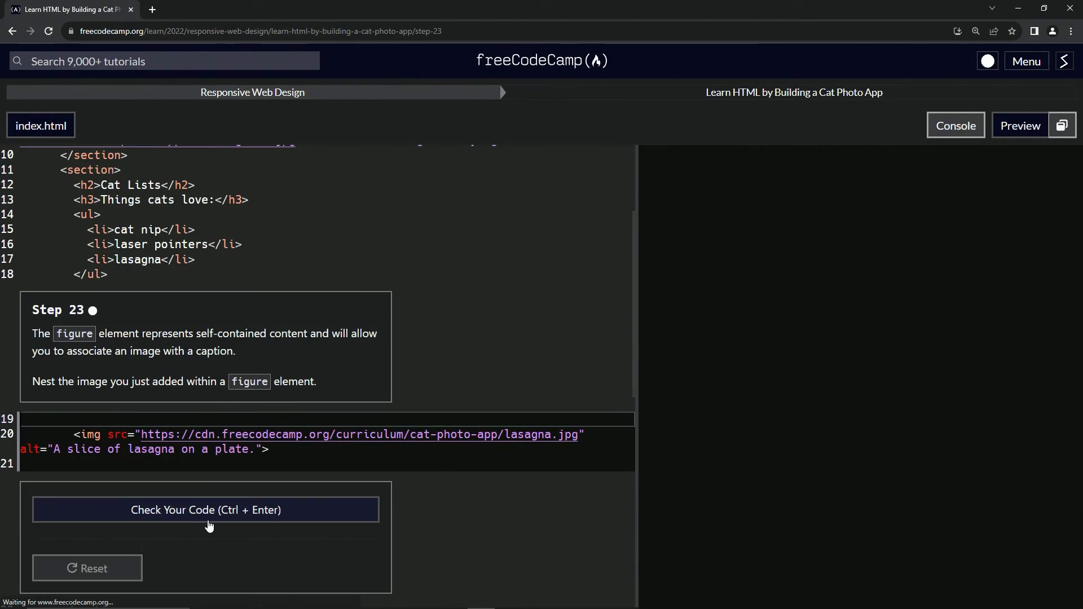
click(206, 510)
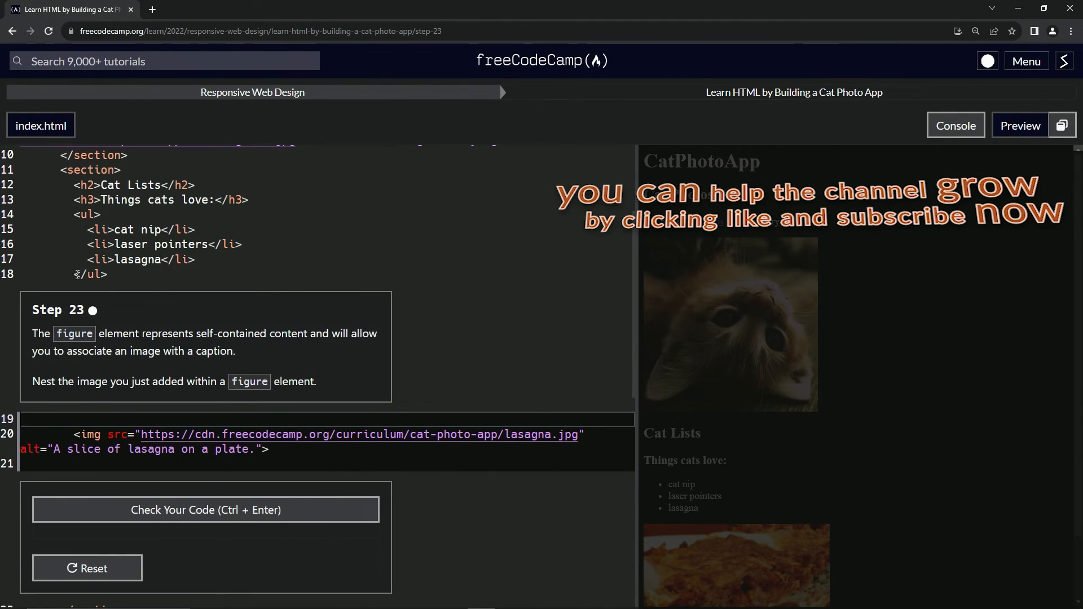
mouse_move(83, 316)
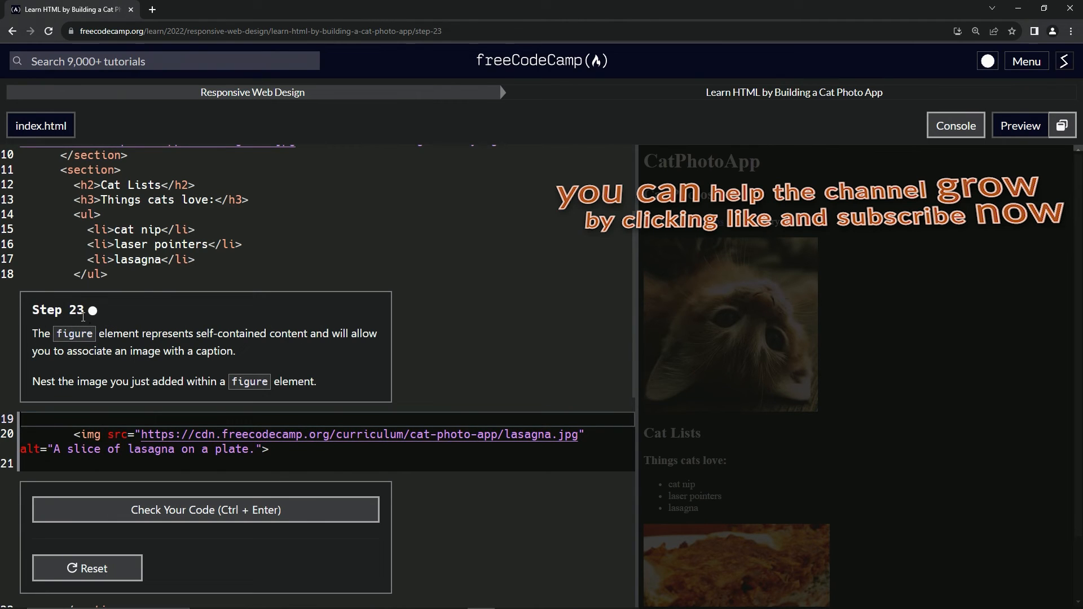